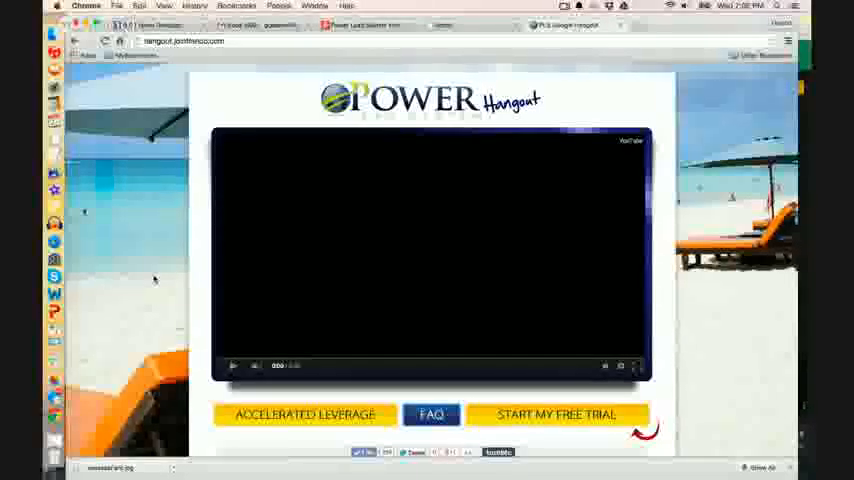
{"action": "mouse_move", "coordinate": [141, 258]}
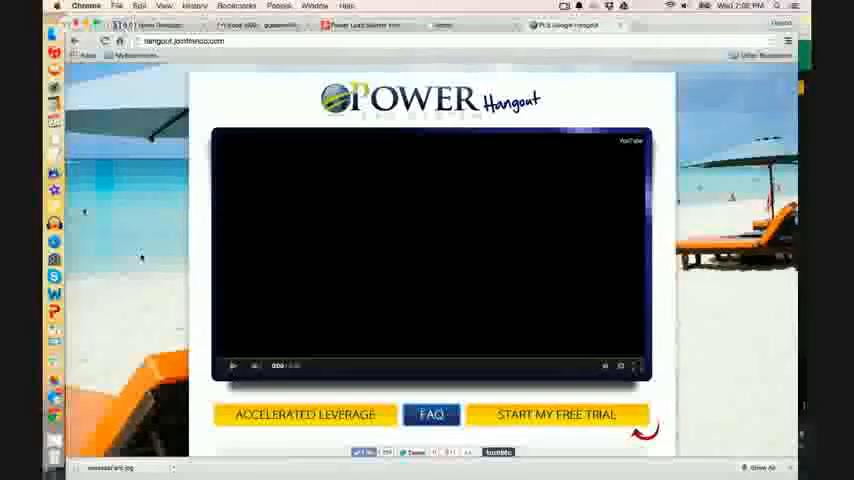
Scroll through the Power Hangout template page, reviewing its video, links and chat feed.
{"action": "scroll", "scroll_direction": "down", "scroll_amount": 3}
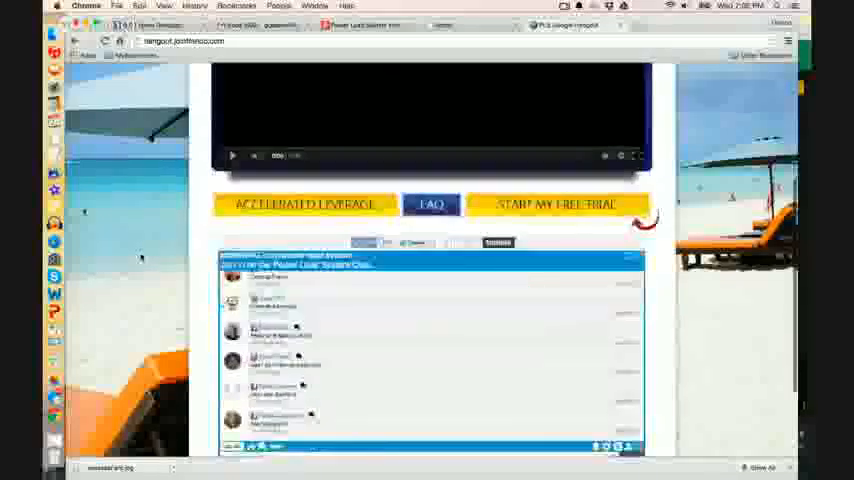
{"action": "scroll", "scroll_direction": "up", "scroll_amount": 3}
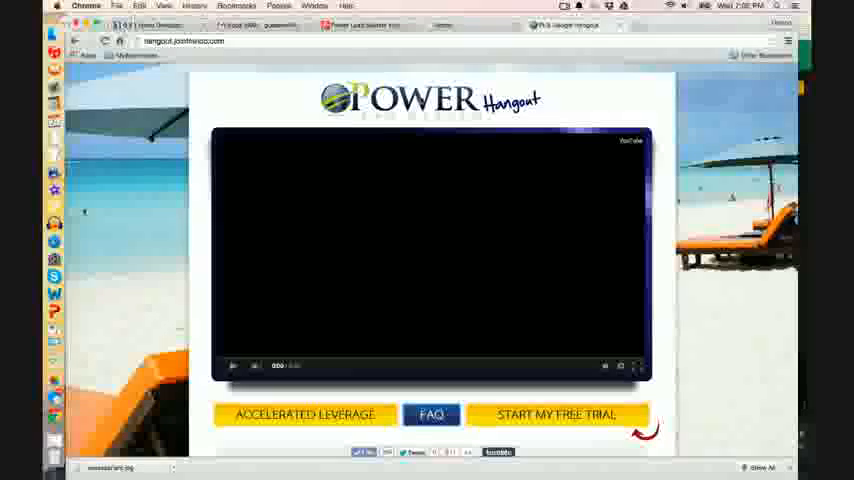
{"action": "scroll", "scroll_direction": "down", "scroll_amount": 3}
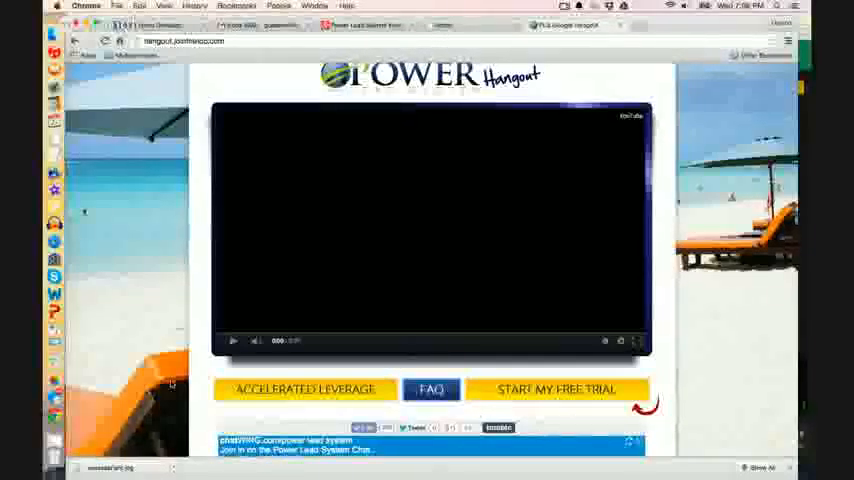
{"action": "scroll", "scroll_direction": "down", "scroll_amount": 3}
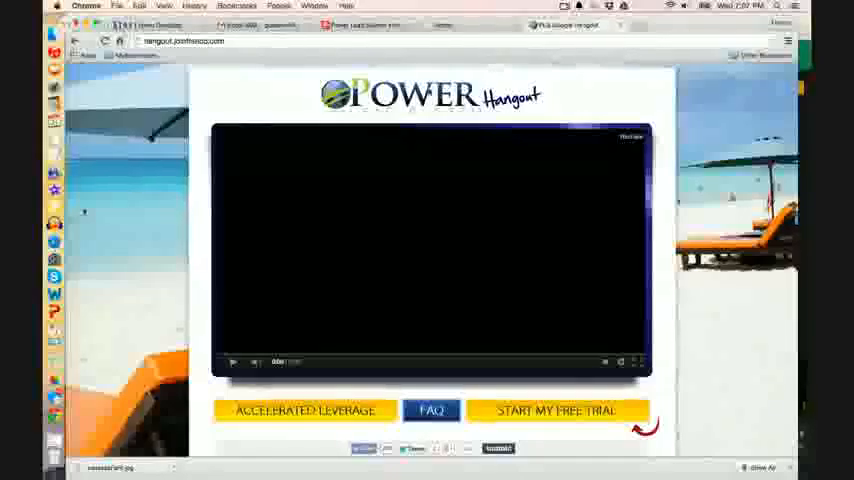
{"action": "mouse_move", "coordinate": [233, 290]}
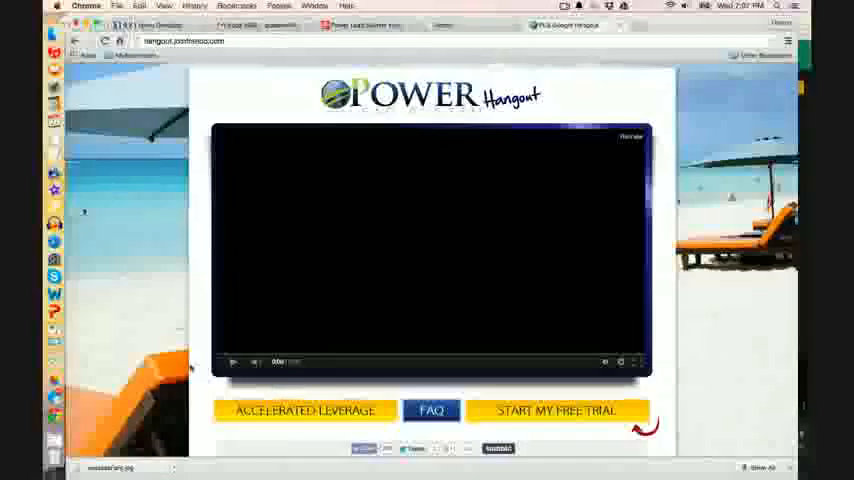
{"action": "scroll", "scroll_direction": "down", "scroll_amount": 3}
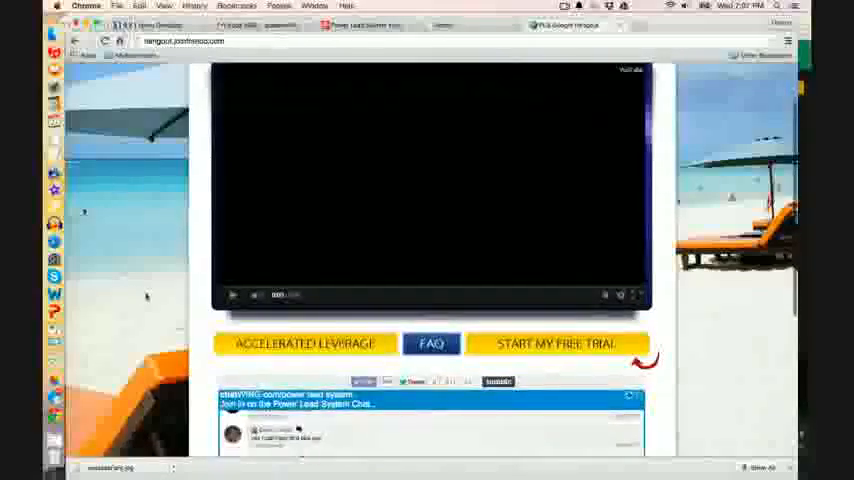
{"action": "scroll", "scroll_direction": "up", "scroll_amount": 3}
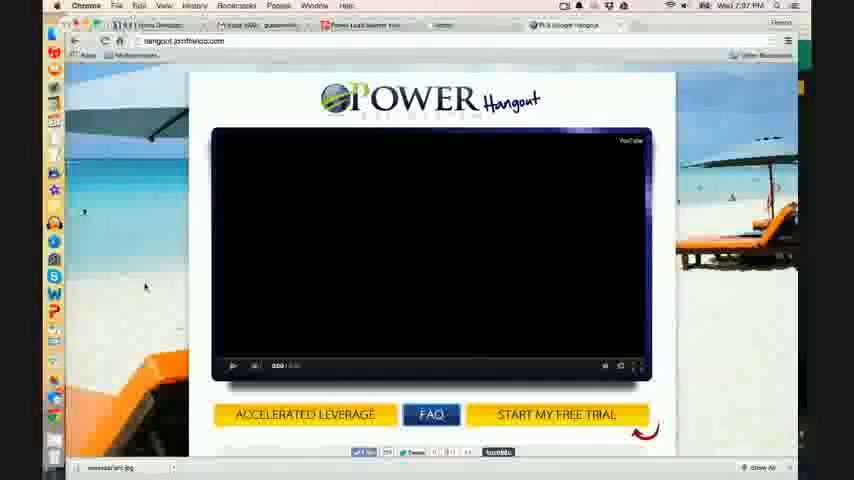
{"action": "scroll", "scroll_direction": "down", "scroll_amount": 3}
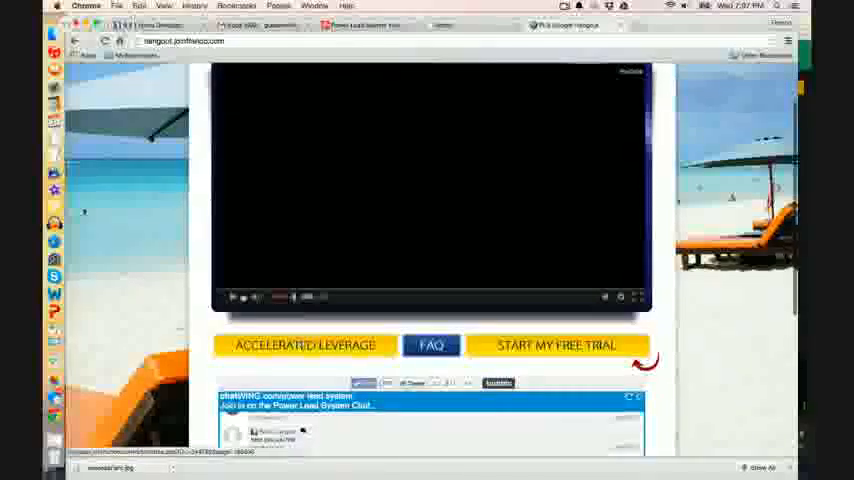
{"action": "scroll", "scroll_direction": "up", "scroll_amount": 3}
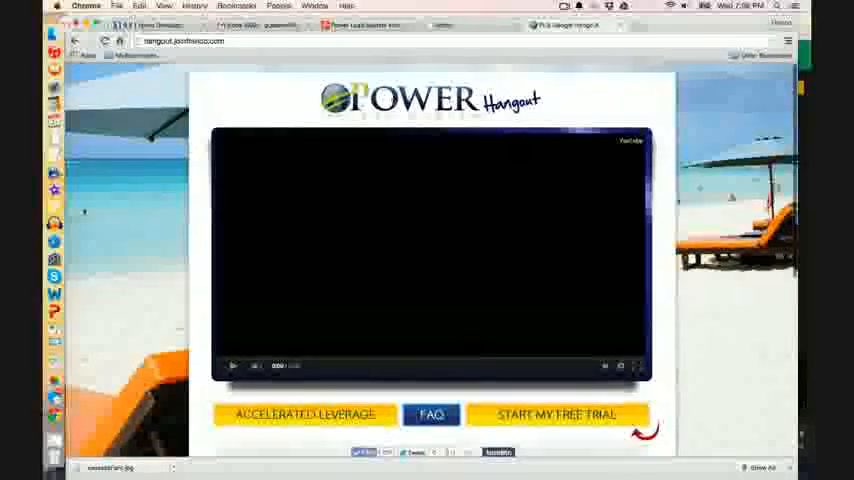
{"action": "mouse_move", "coordinate": [152, 316]}
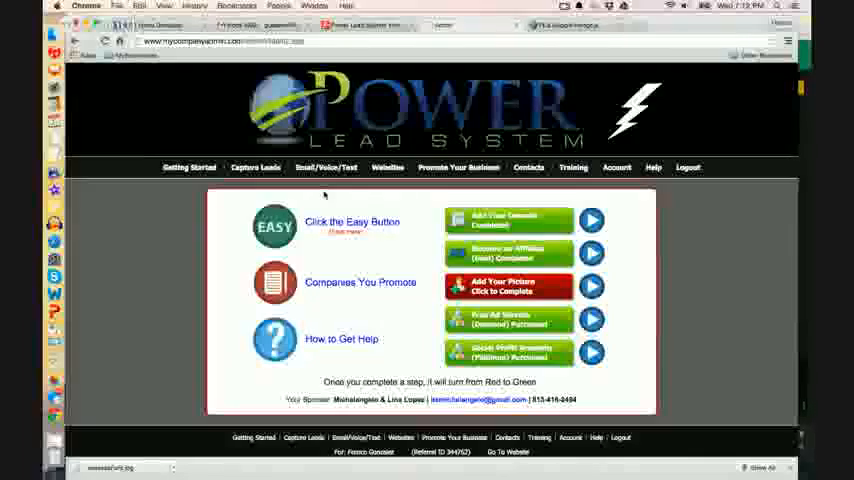
Open My WebPages from the Websites menu and scroll the capture pages list.
{"action": "left_click", "coordinate": [399, 167]}
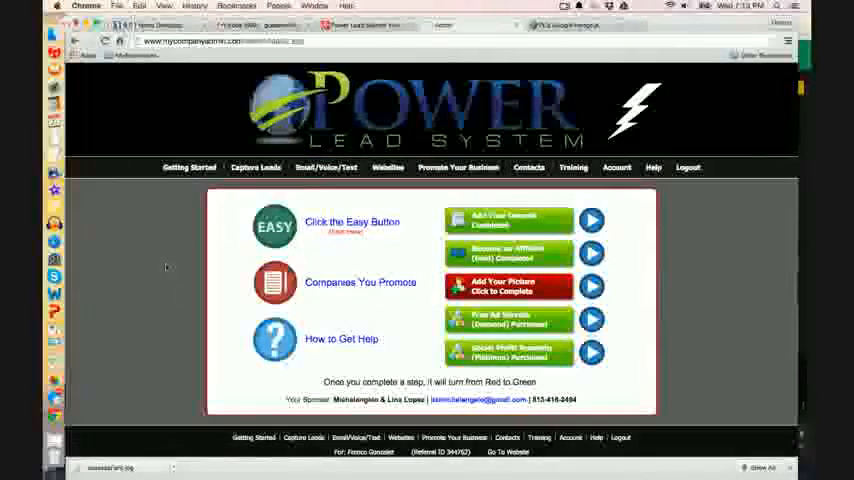
{"action": "left_click", "coordinate": [388, 167]}
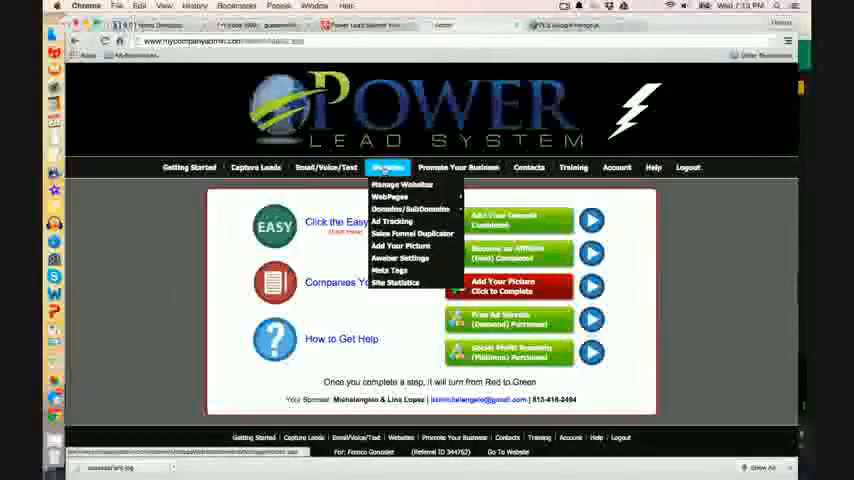
{"action": "mouse_move", "coordinate": [410, 184]}
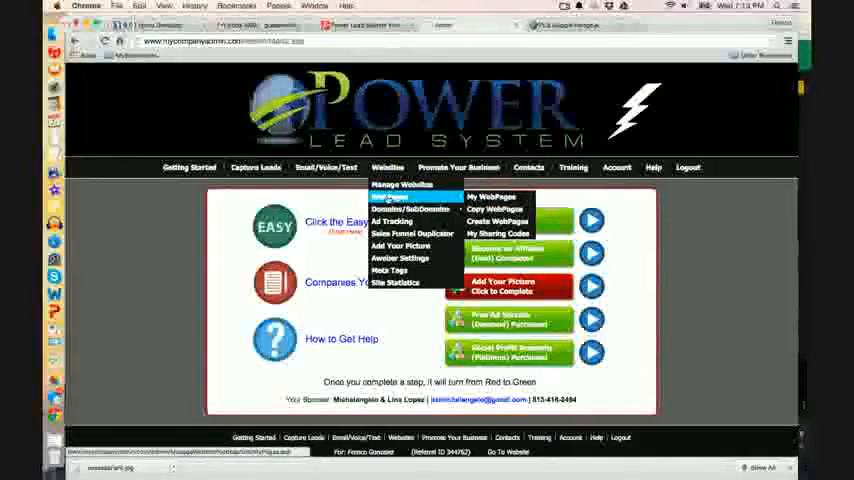
{"action": "mouse_move", "coordinate": [492, 196]}
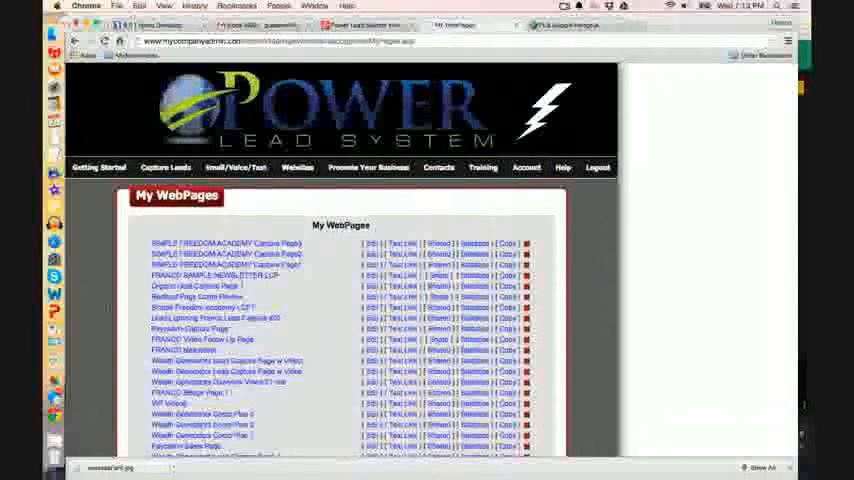
{"action": "scroll", "scroll_direction": "down", "scroll_amount": 3}
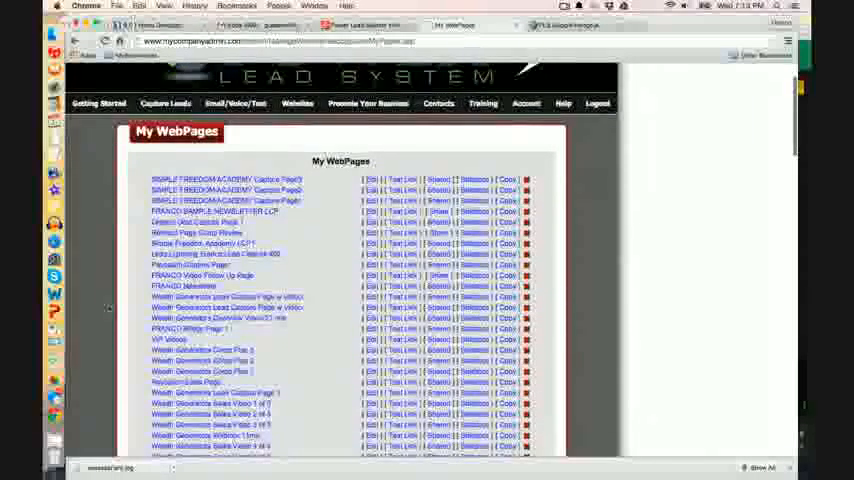
{"action": "scroll", "scroll_direction": "down", "scroll_amount": 3}
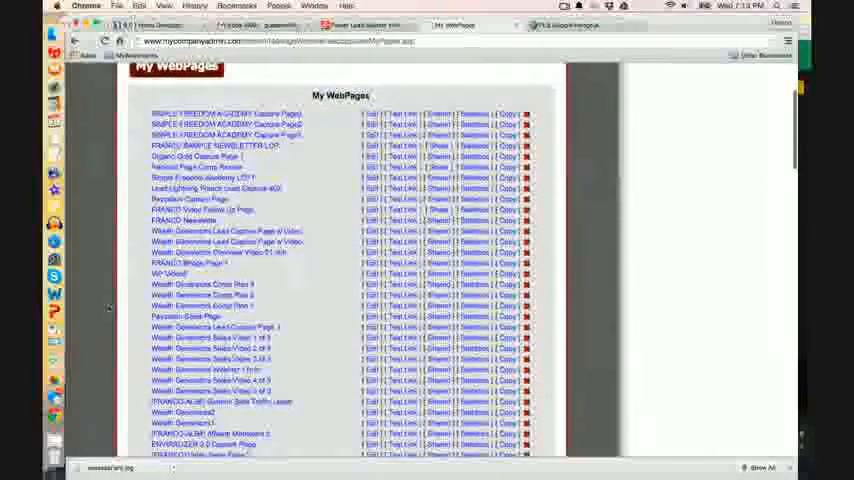